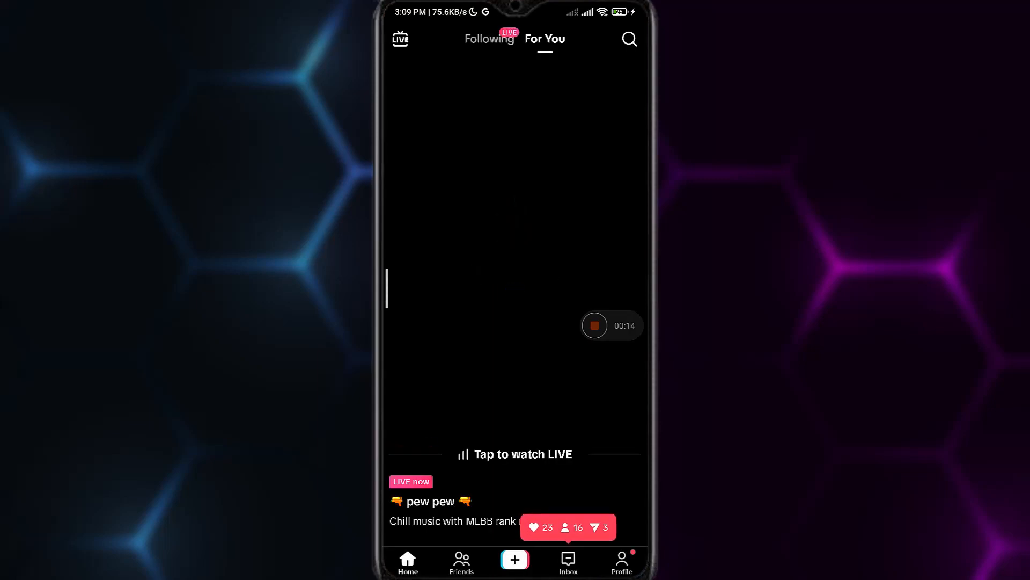
Switch from the video feed to the Inbox tab.
left_click(567, 560)
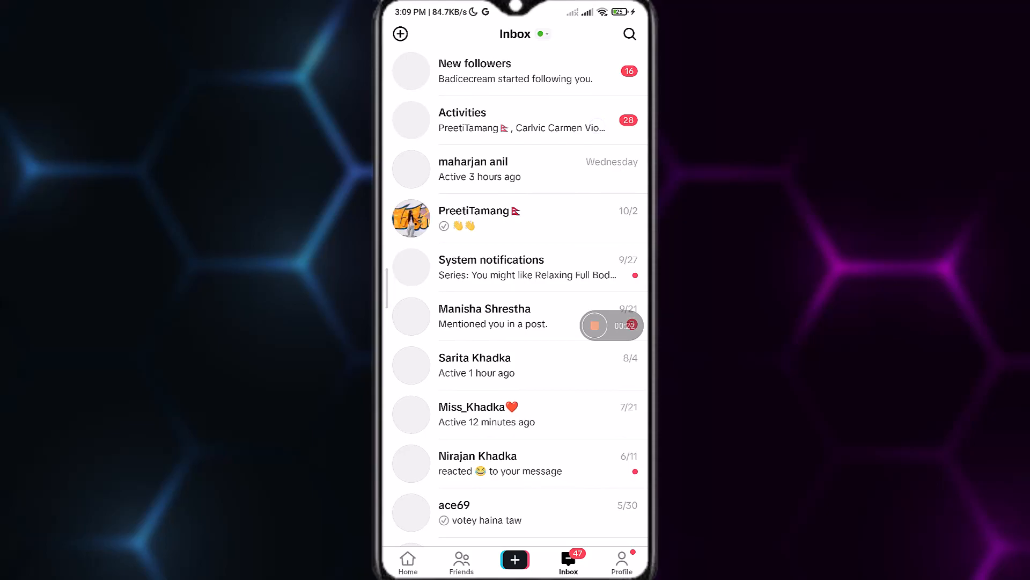
left_click(484, 315)
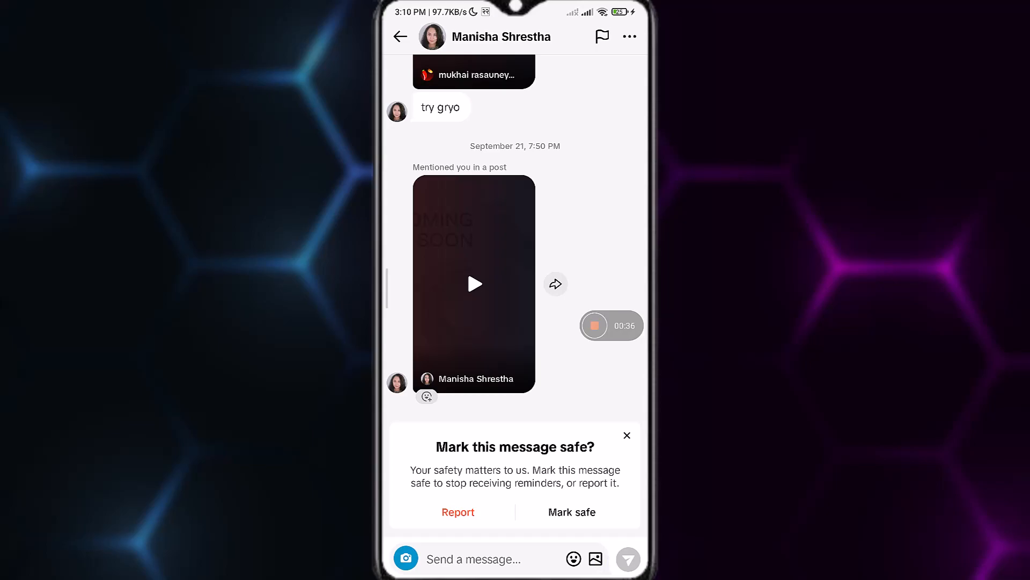
left_click(595, 558)
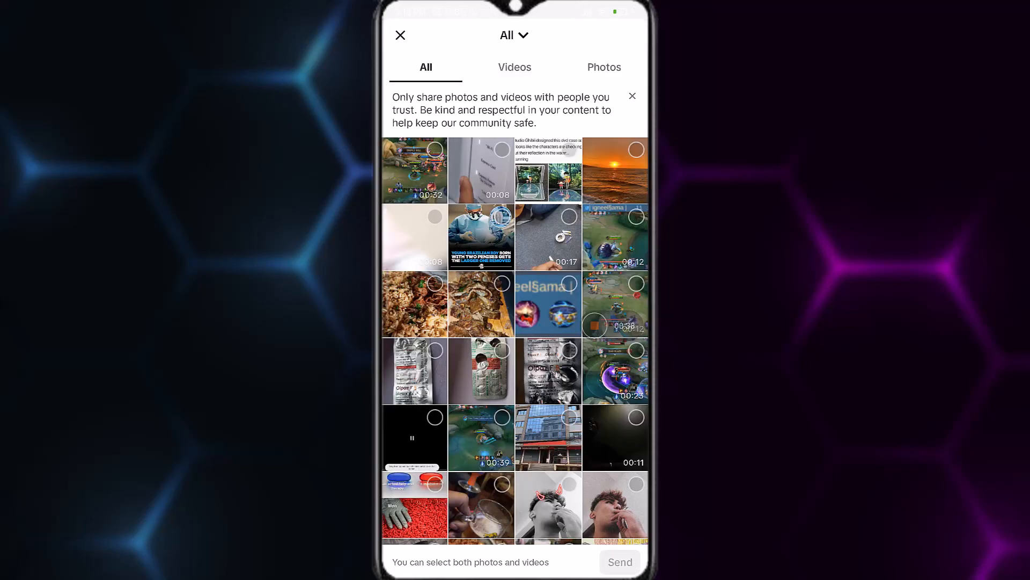
left_click(635, 169)
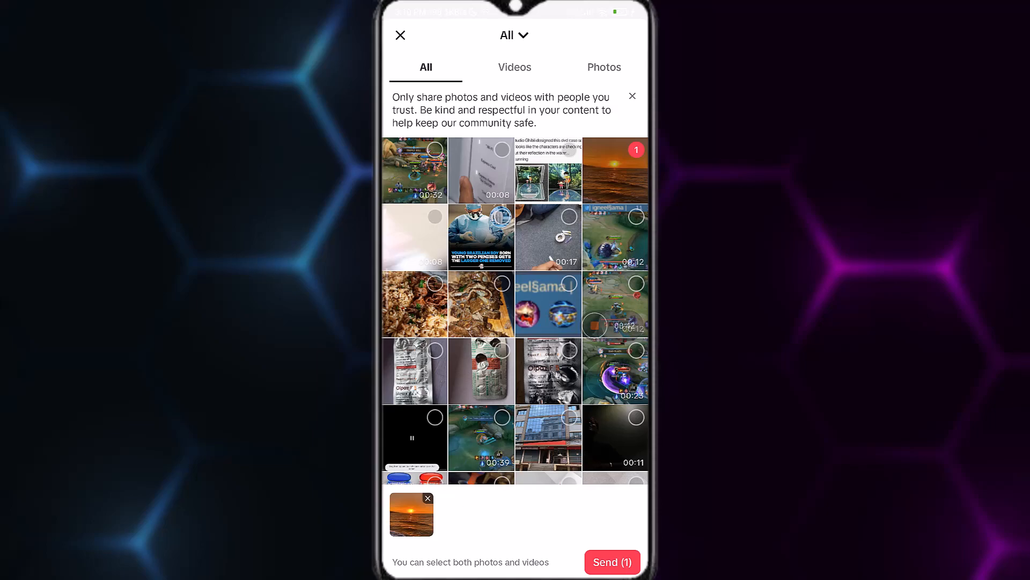
left_click(611, 562)
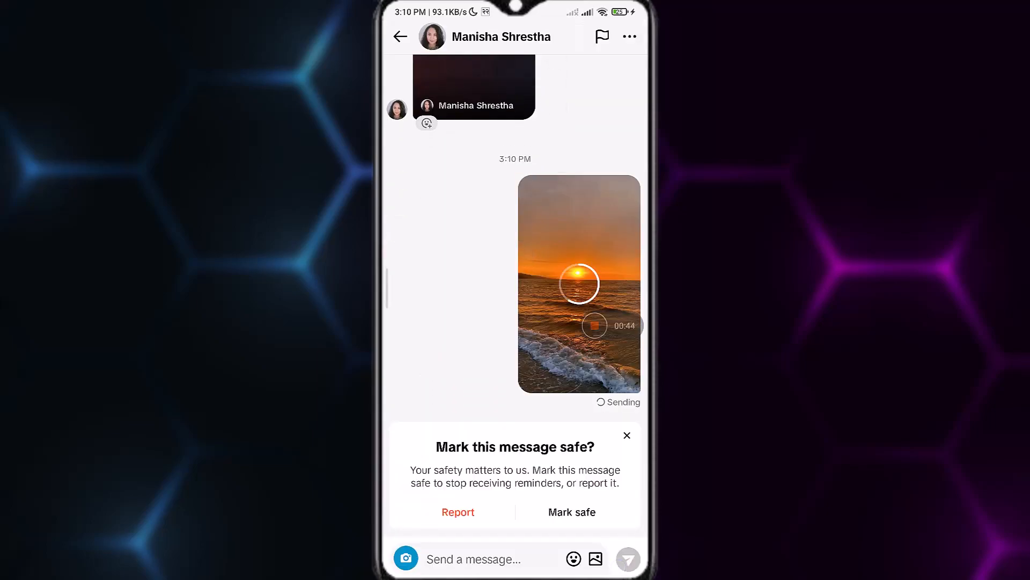